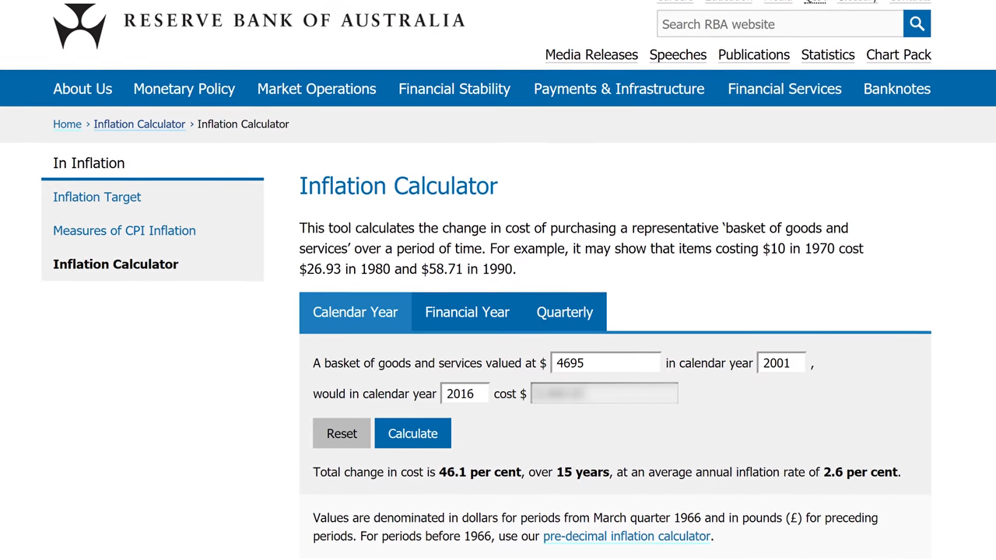
# - Calculate the 2016 cost of $4695 from 2001 on the Calendar Year tab
pyautogui.click(413, 433)
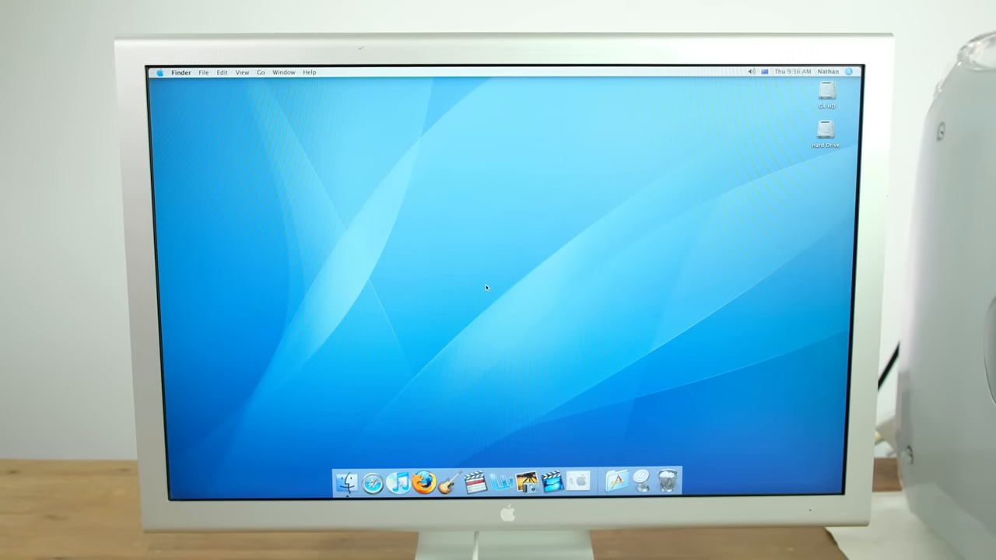
# - Launch Firefox, run the Google search for youtube, then type Hello in Word
pyautogui.click(421, 483)
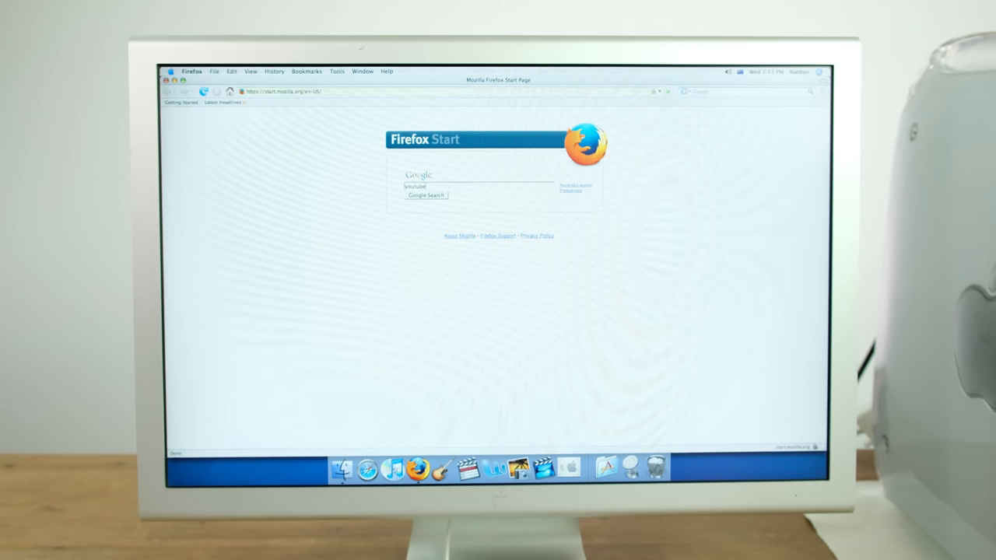
pyautogui.click(426, 195)
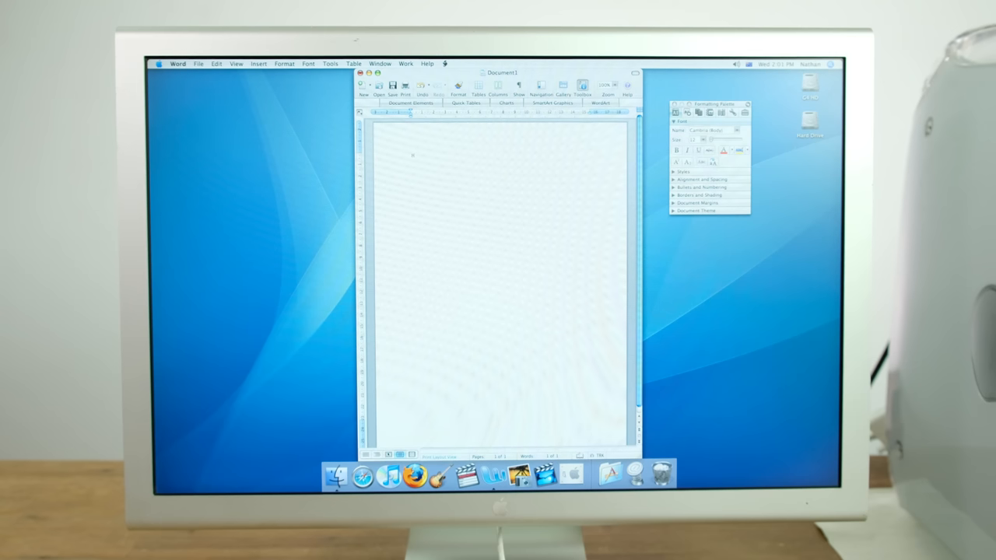
pyautogui.write('Hello')
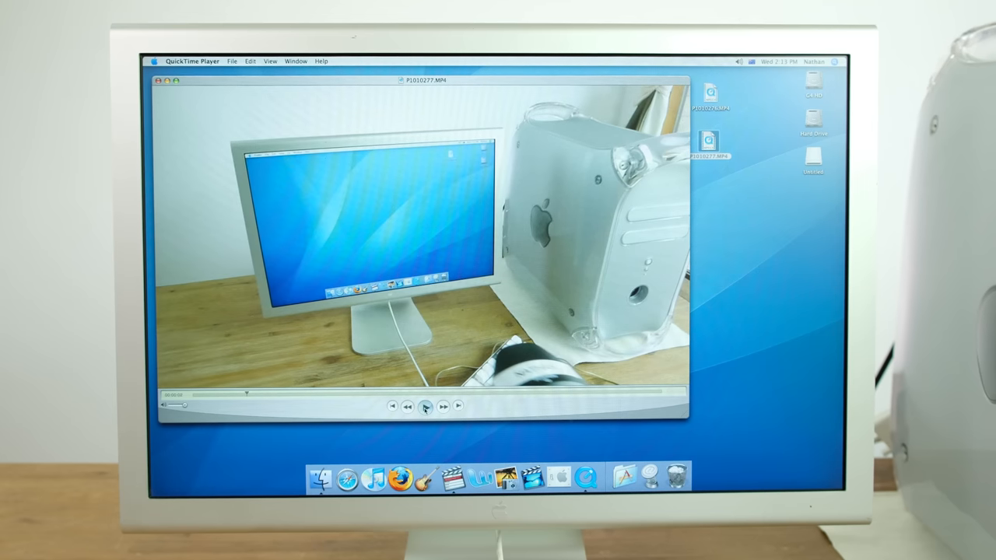
# - Play P1010277.MP4, switch the movie to Half Size, and resume playback
pyautogui.click(425, 406)
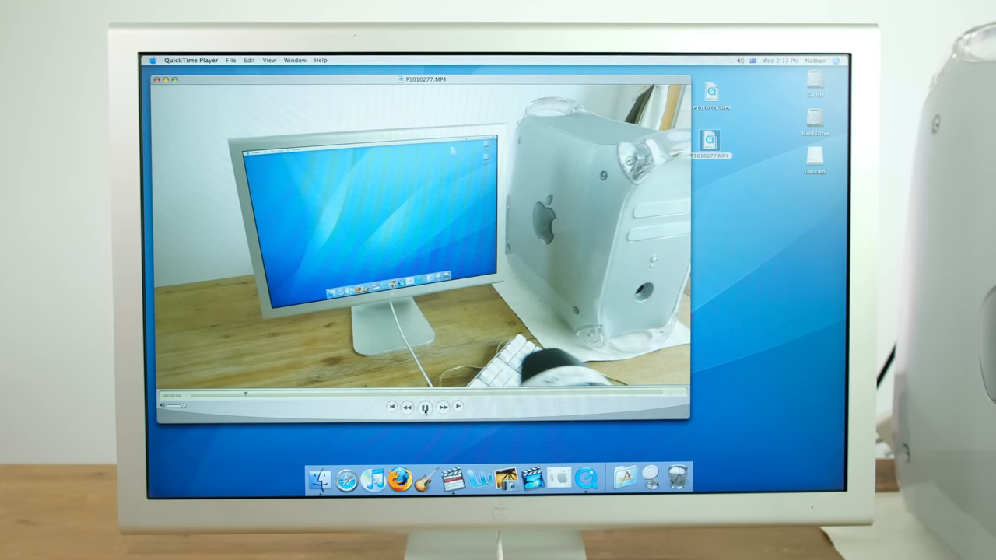
pyautogui.click(268, 59)
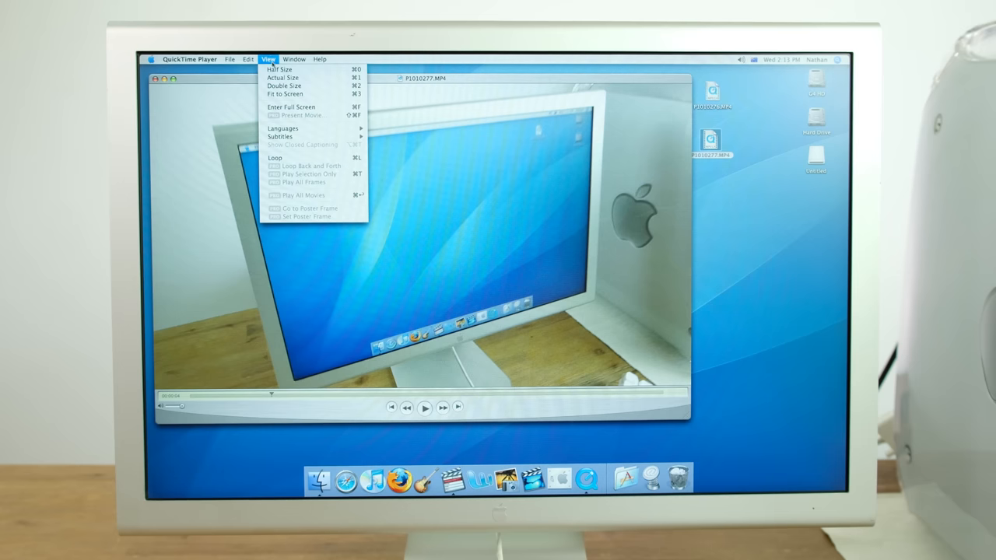
pyautogui.click(279, 68)
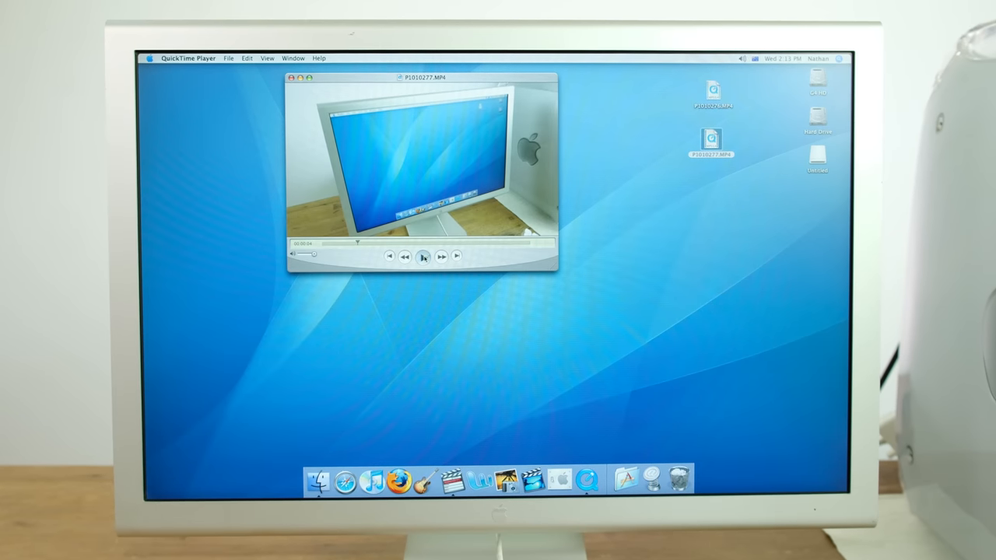
pyautogui.click(422, 256)
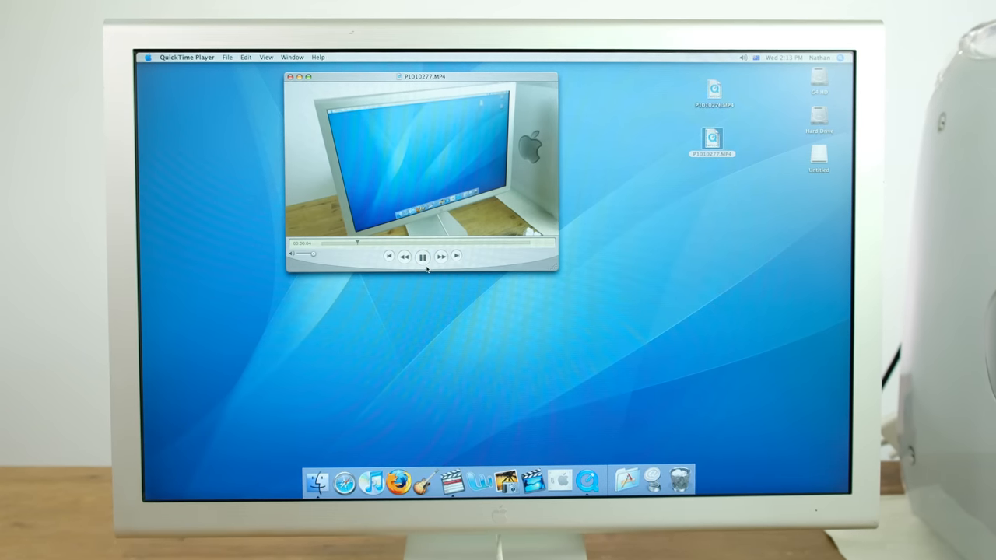